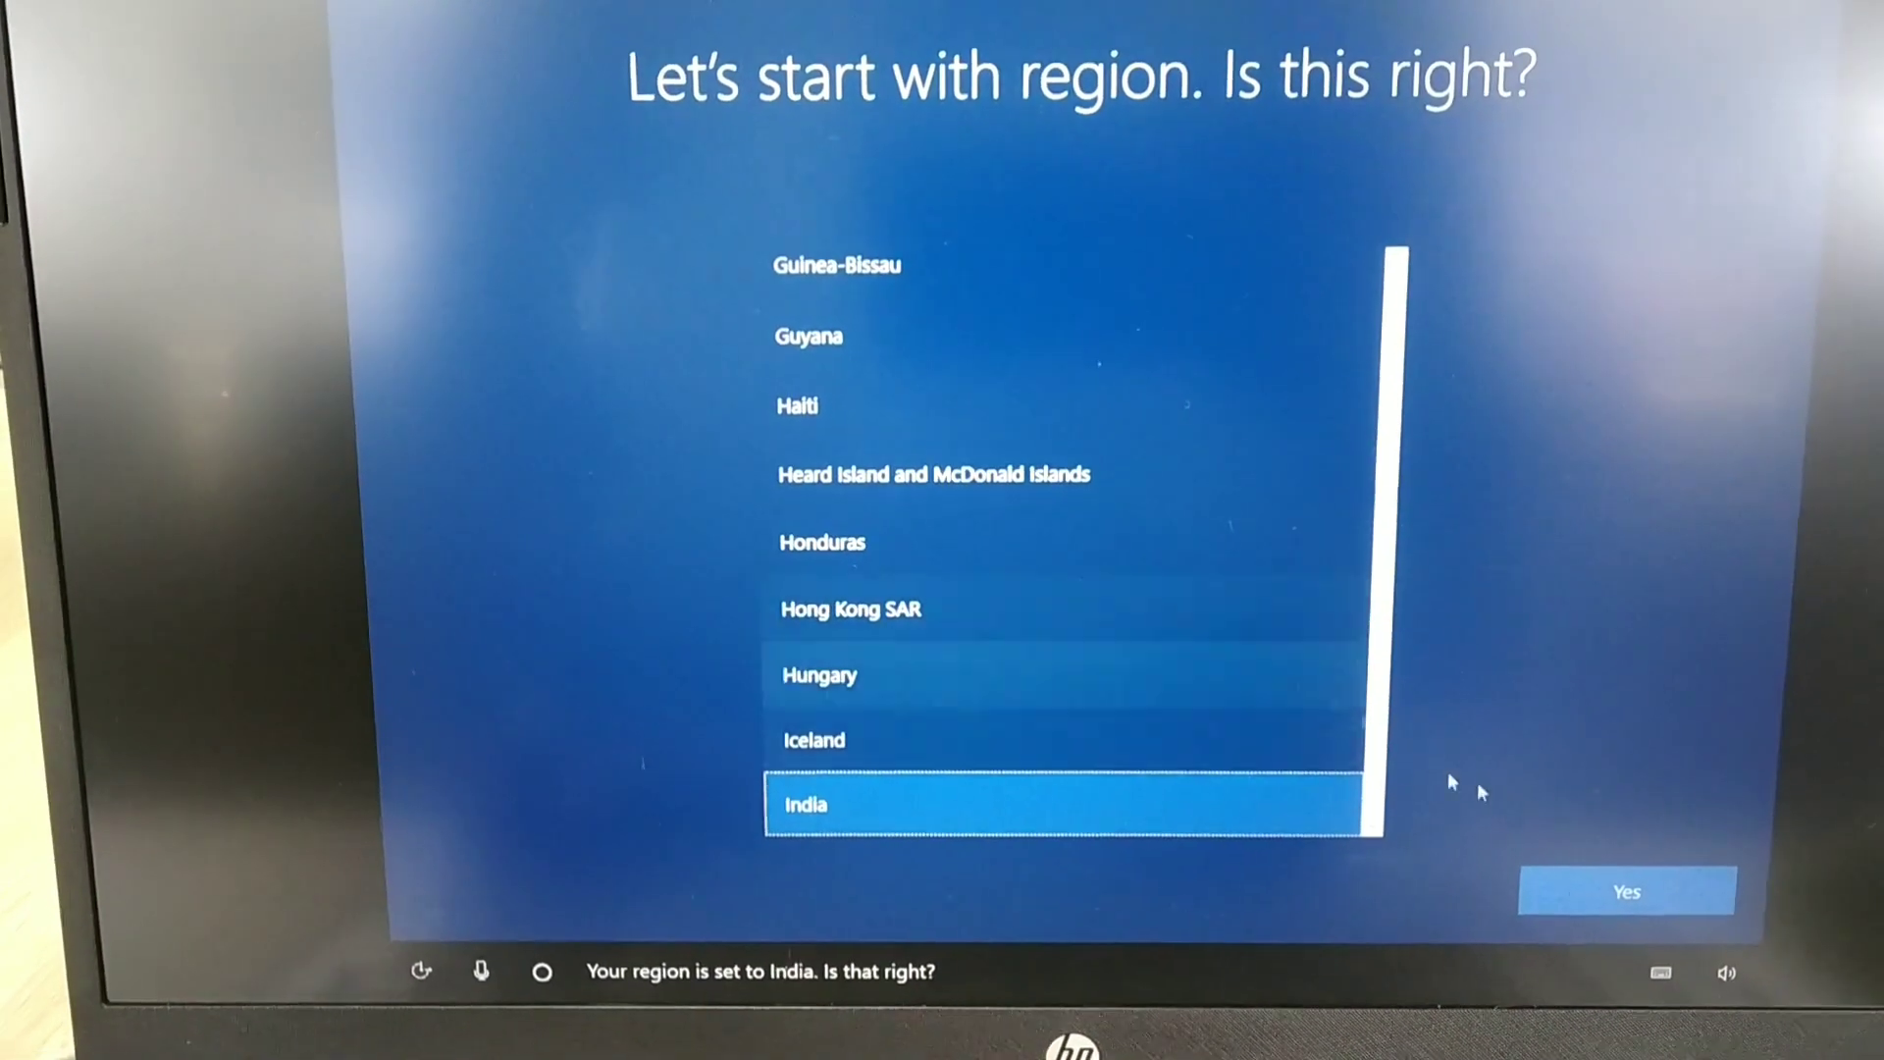
Confirm India as region, keep English (India) keyboard, and skip adding a second layout.
click(1626, 892)
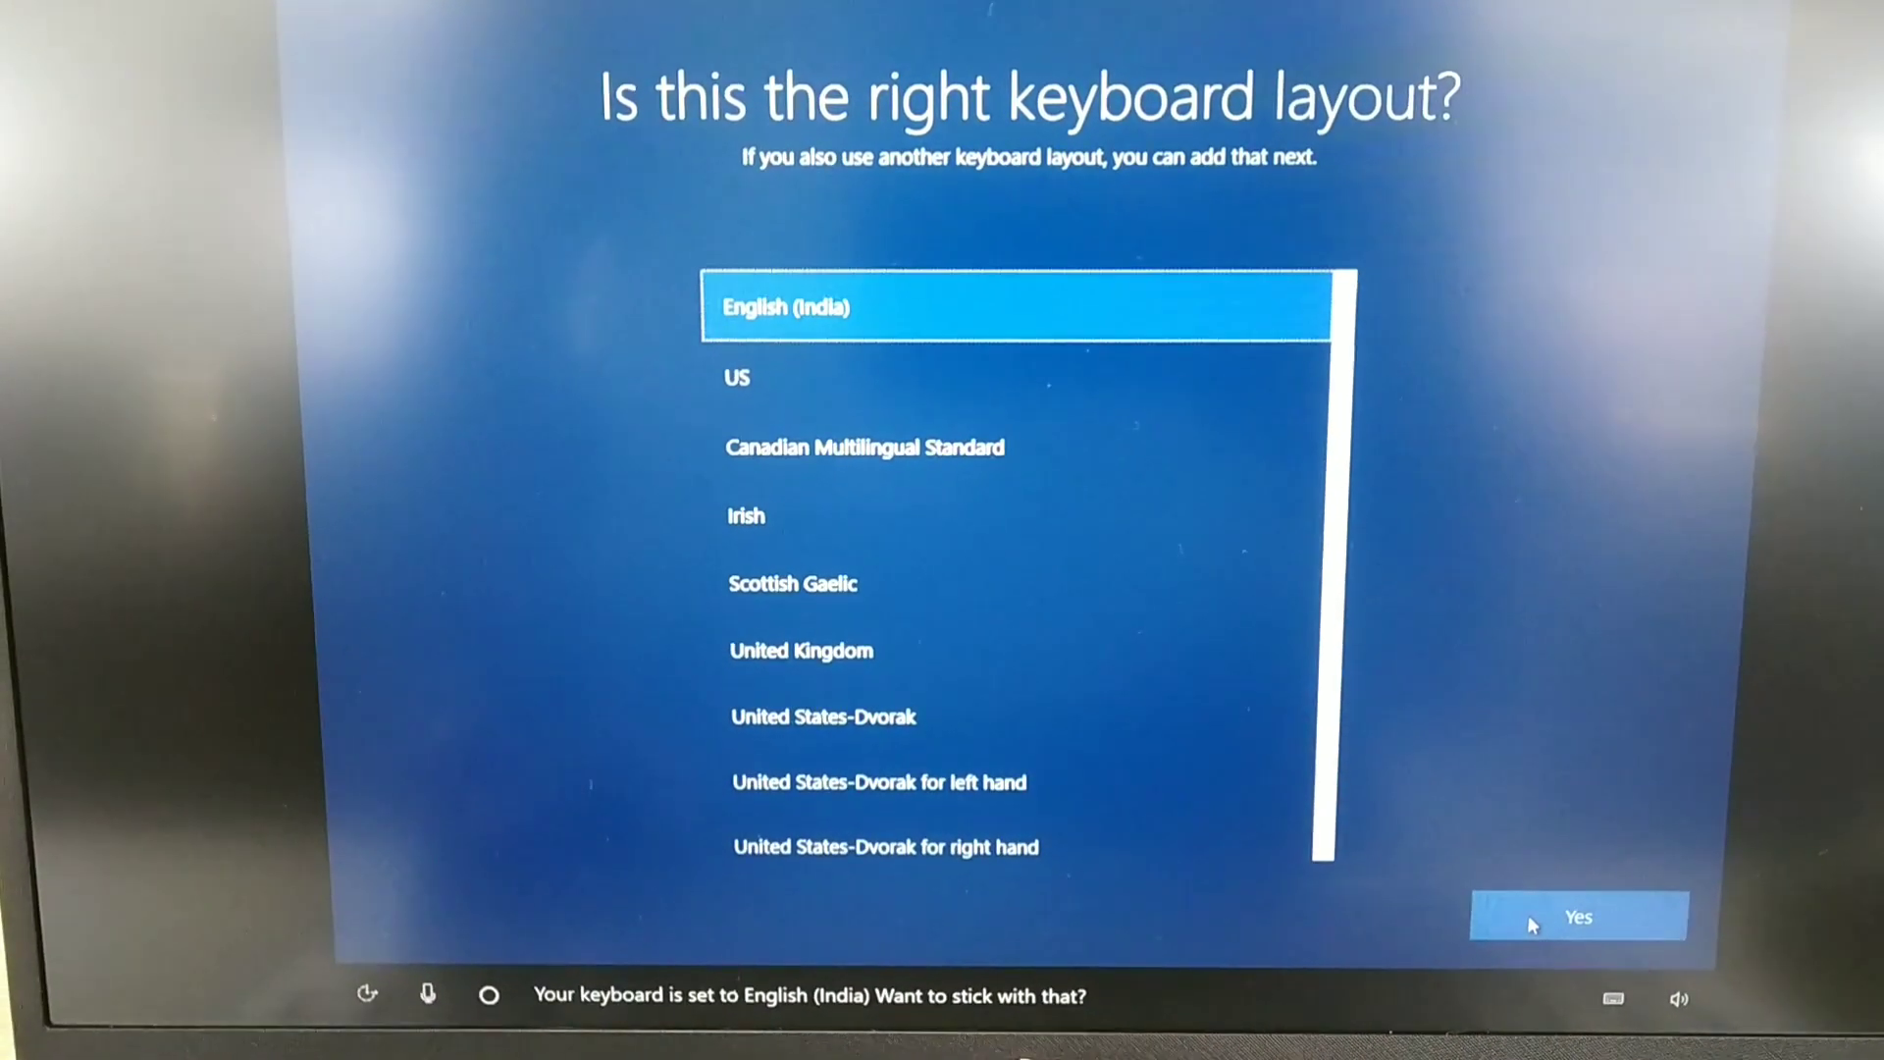
click(1578, 915)
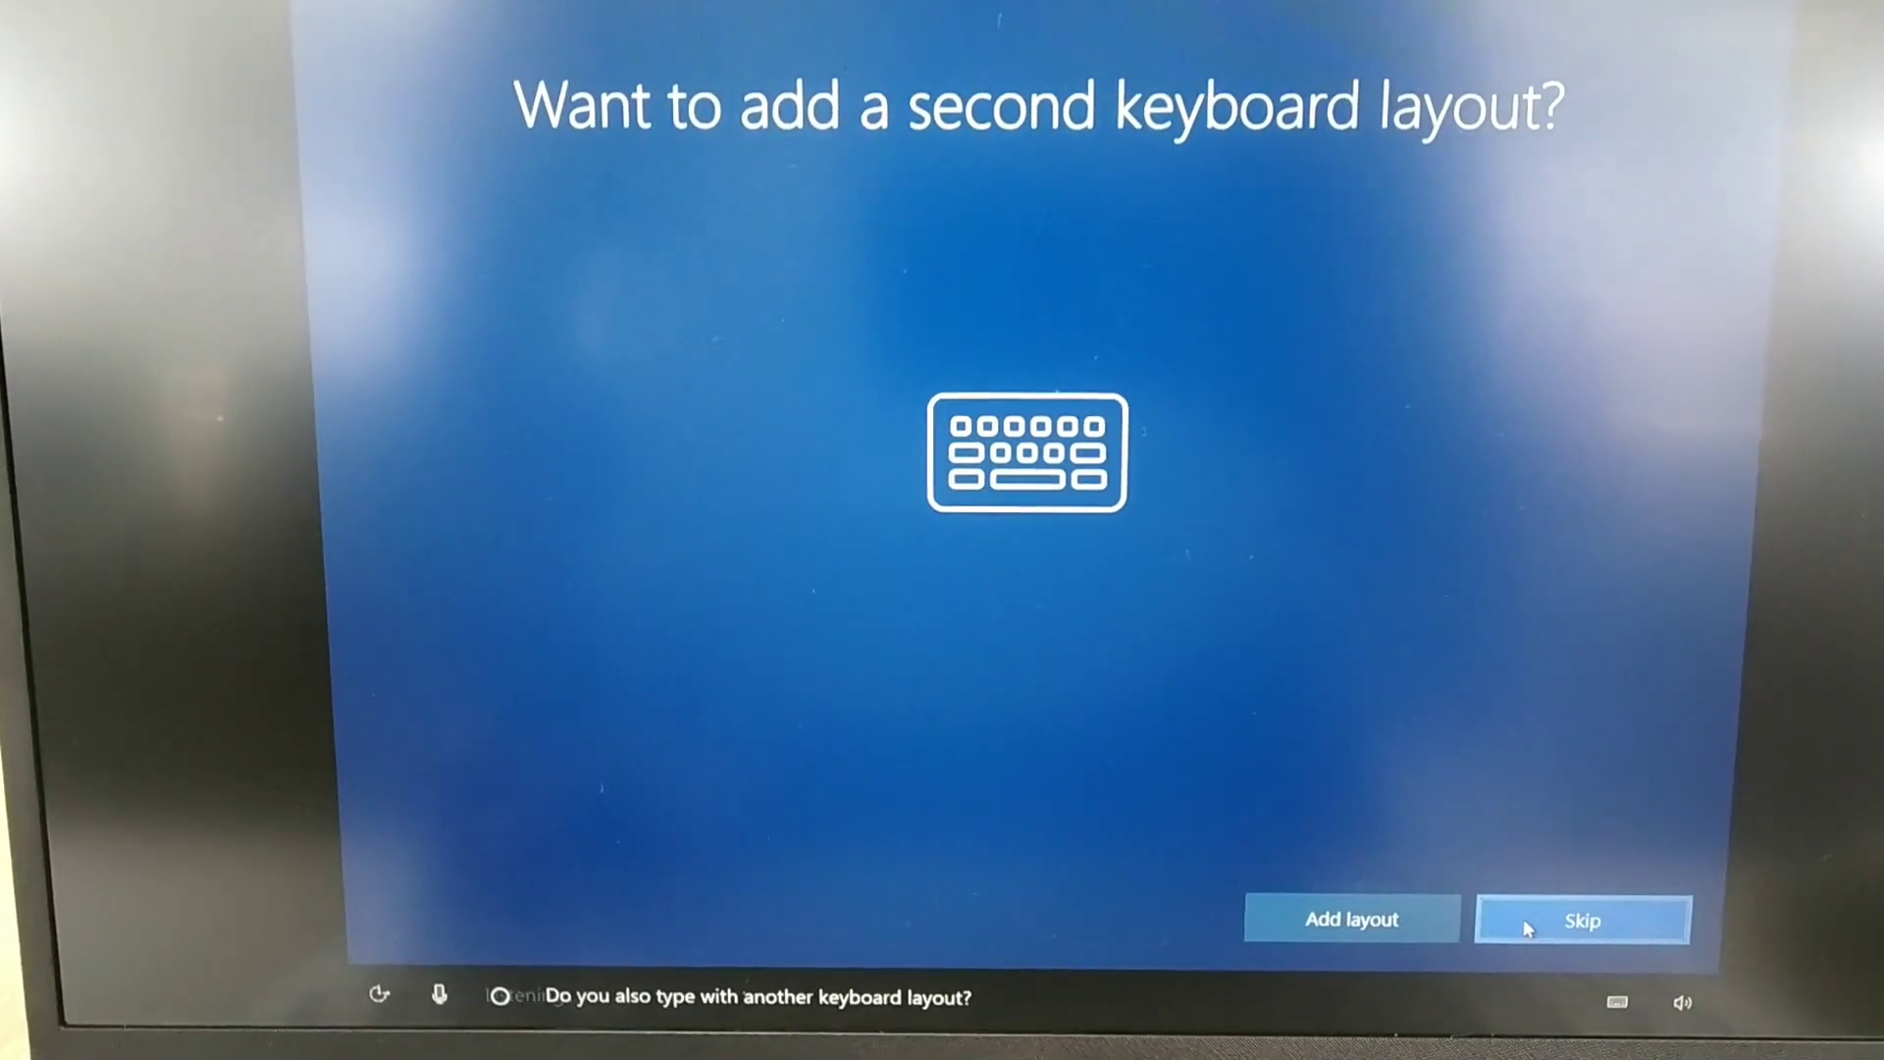
click(1581, 919)
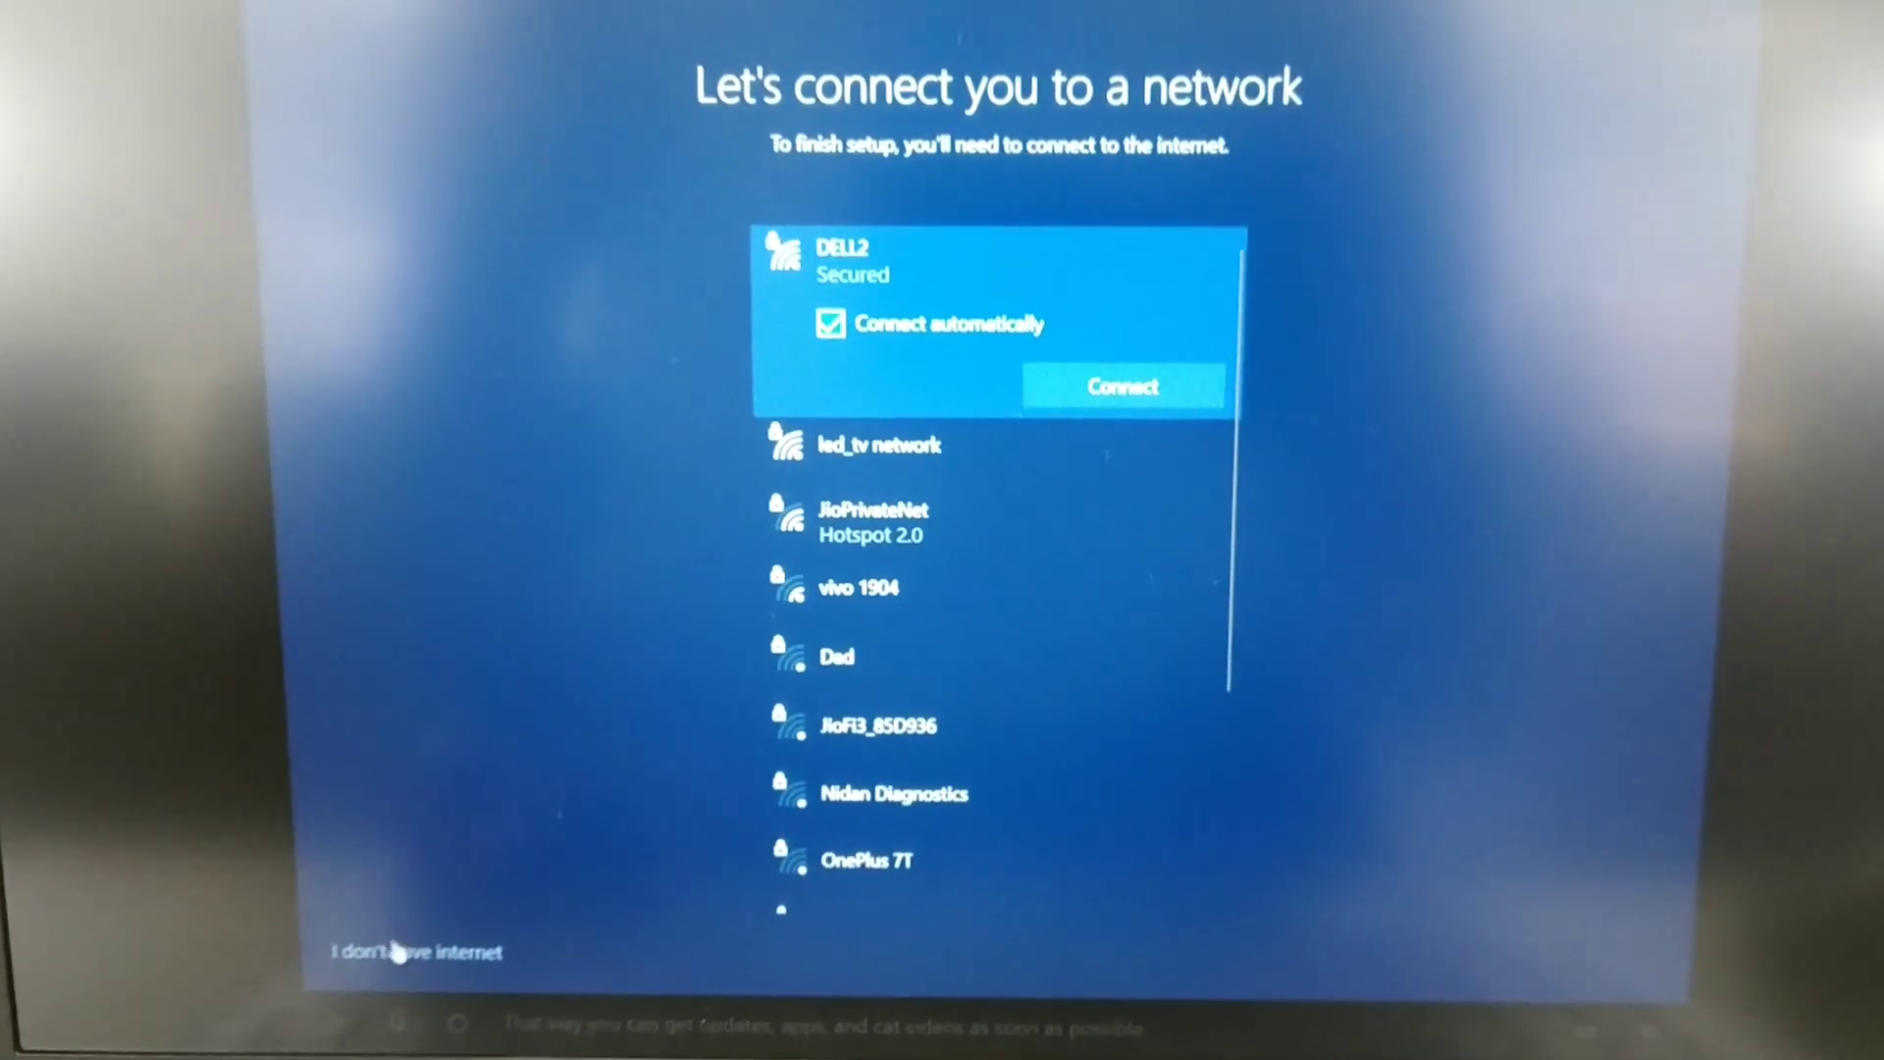
Choose 'I don't have internet' and continue with limited offline setup.
click(1121, 386)
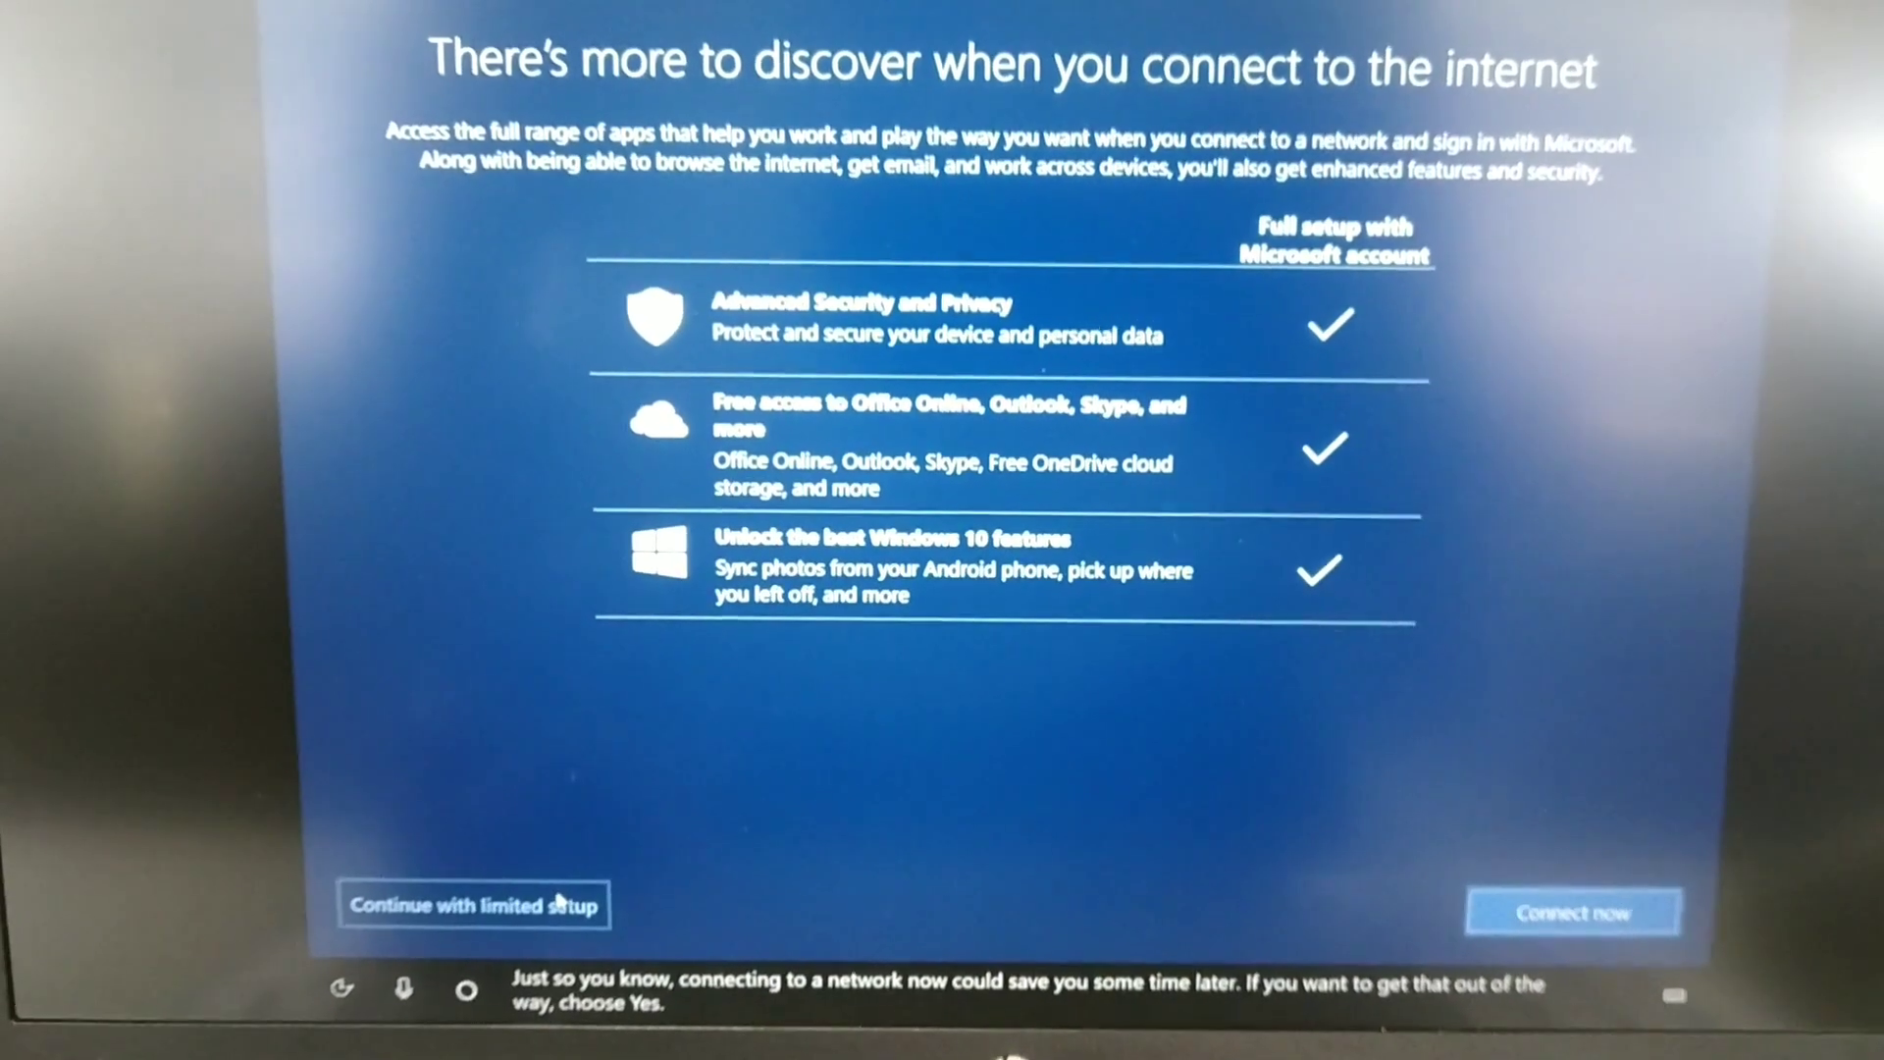
click(472, 904)
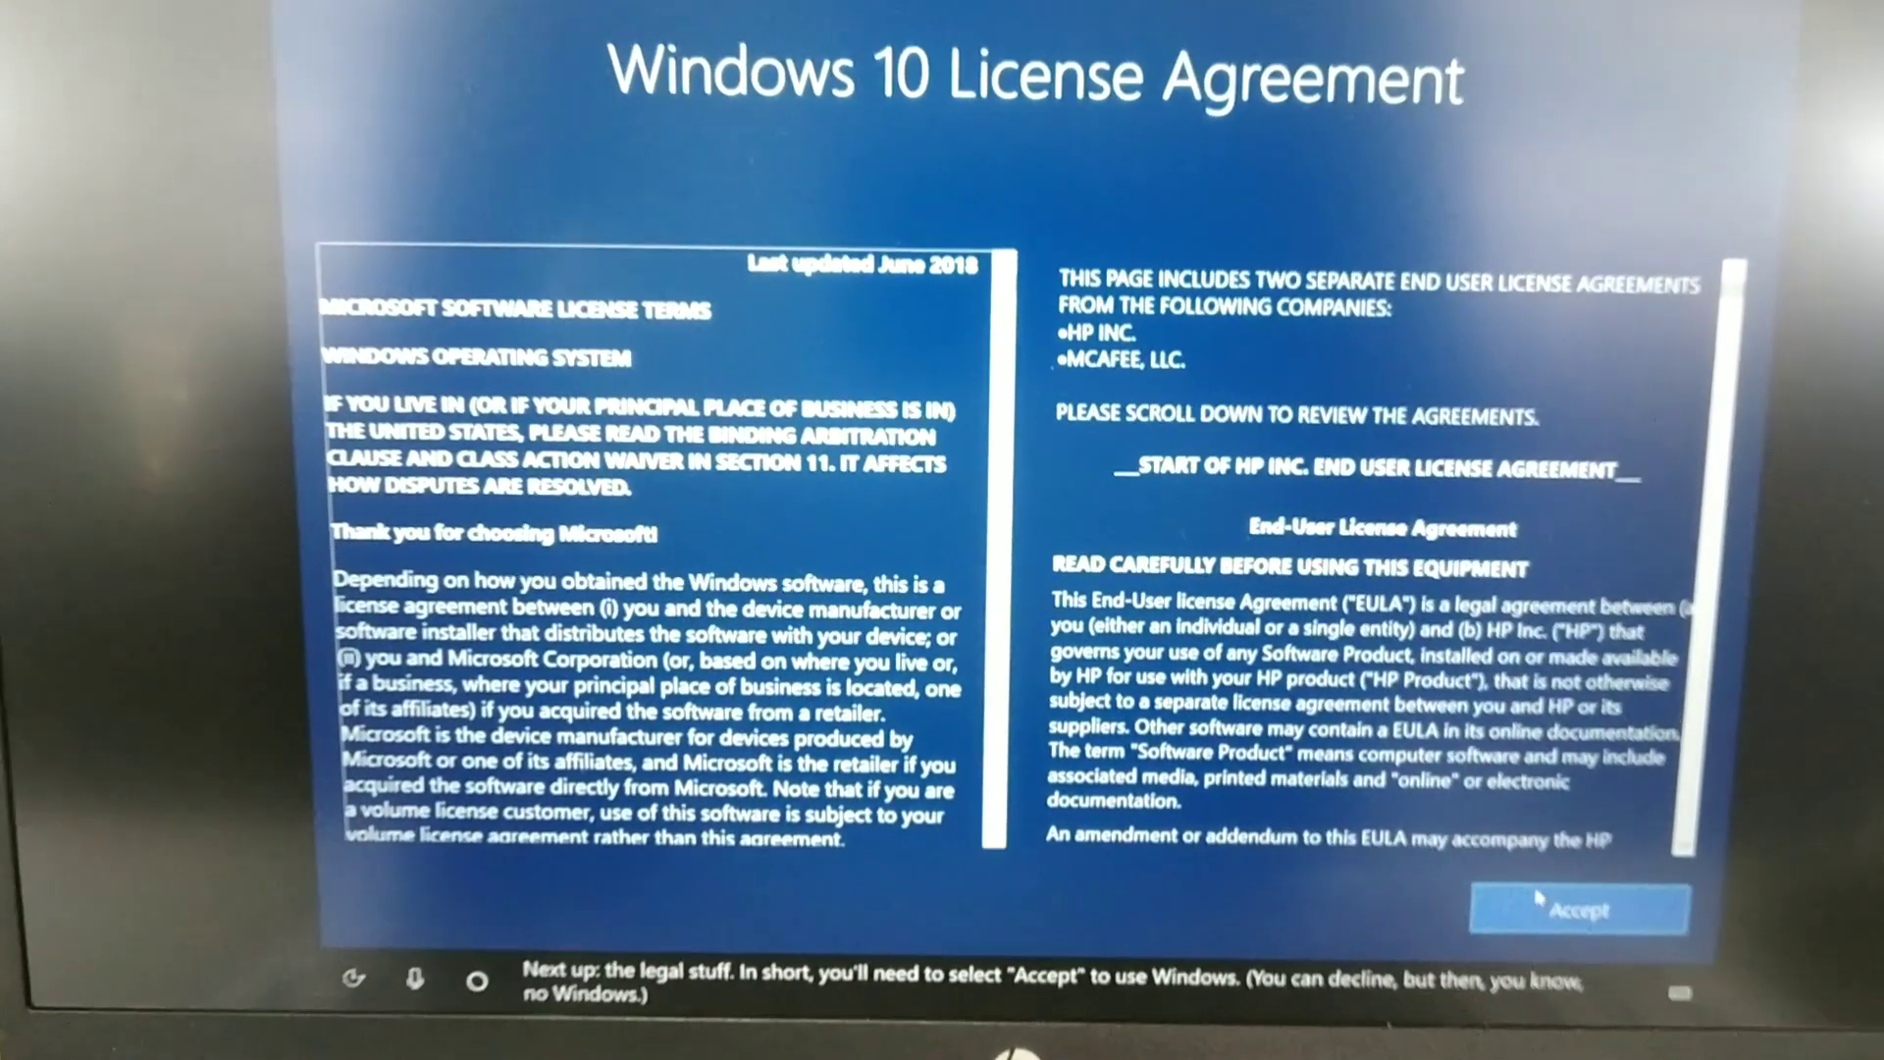
Accept the license agreement, then submit the account user name and password.
click(1578, 906)
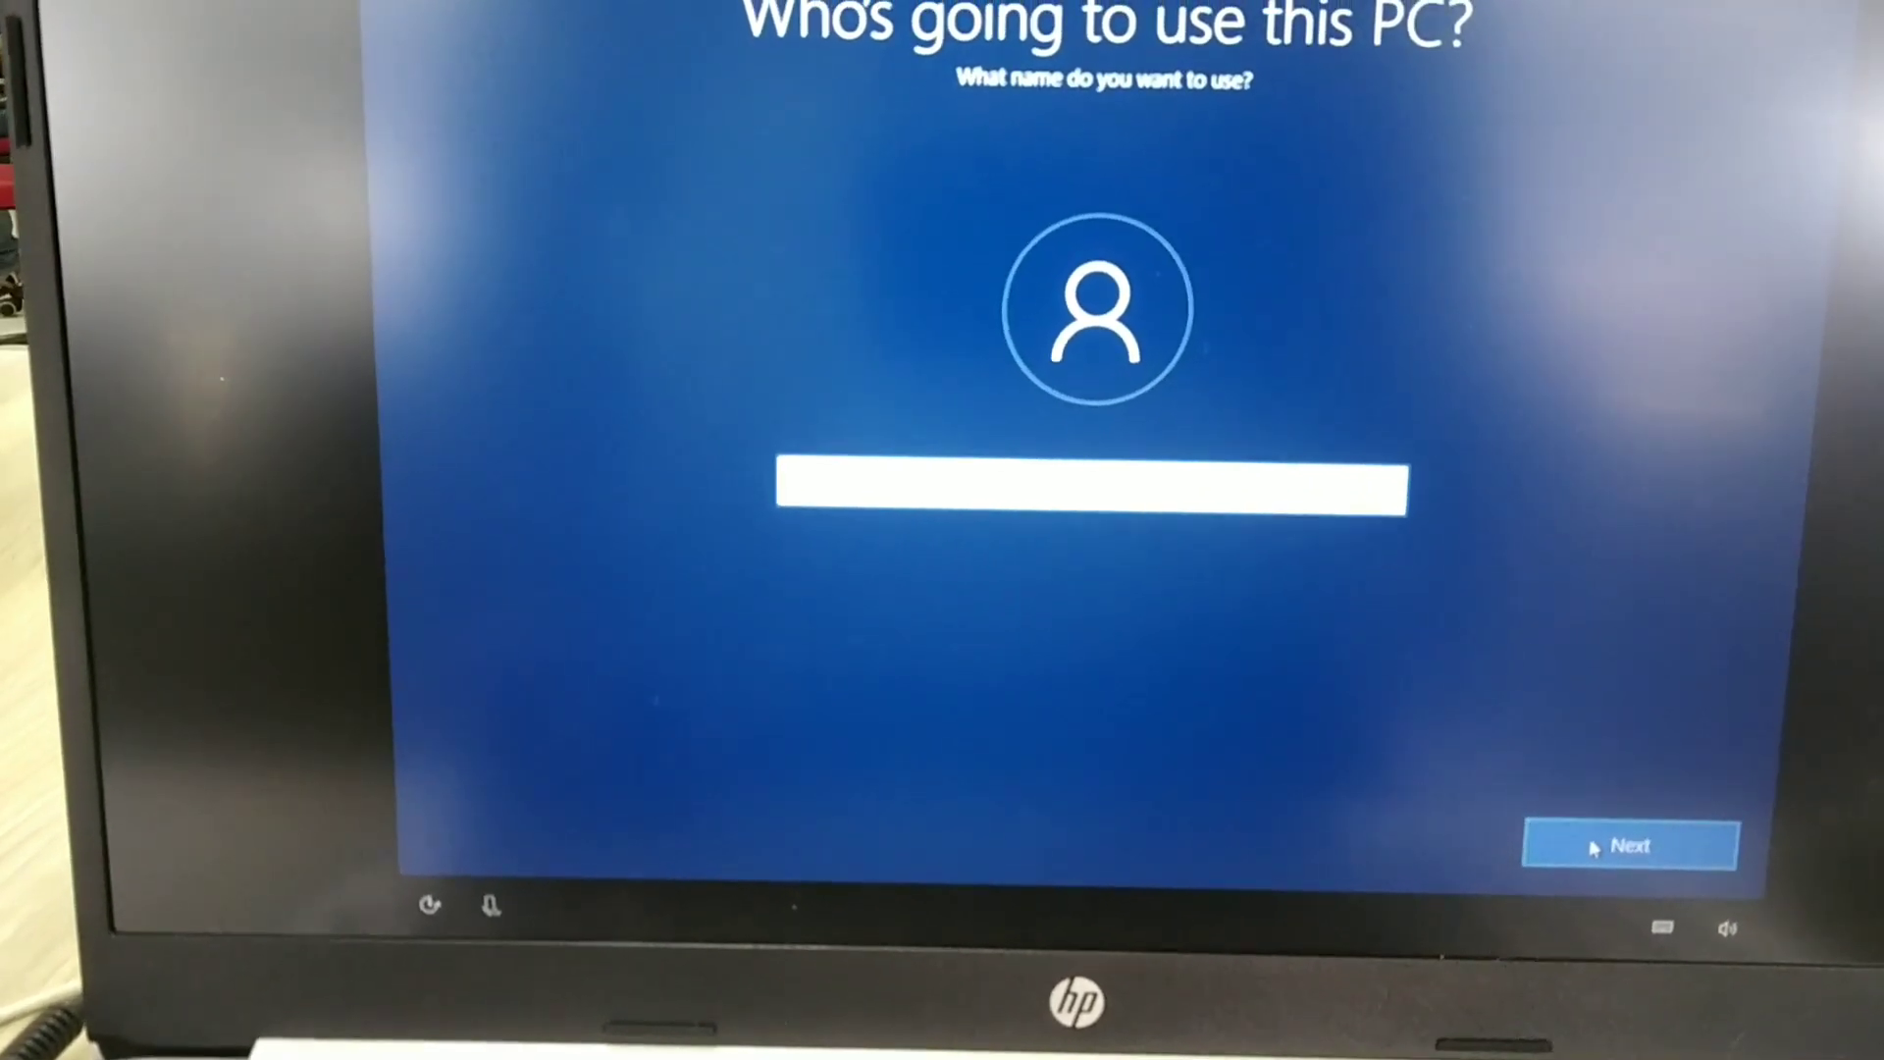
click(1629, 844)
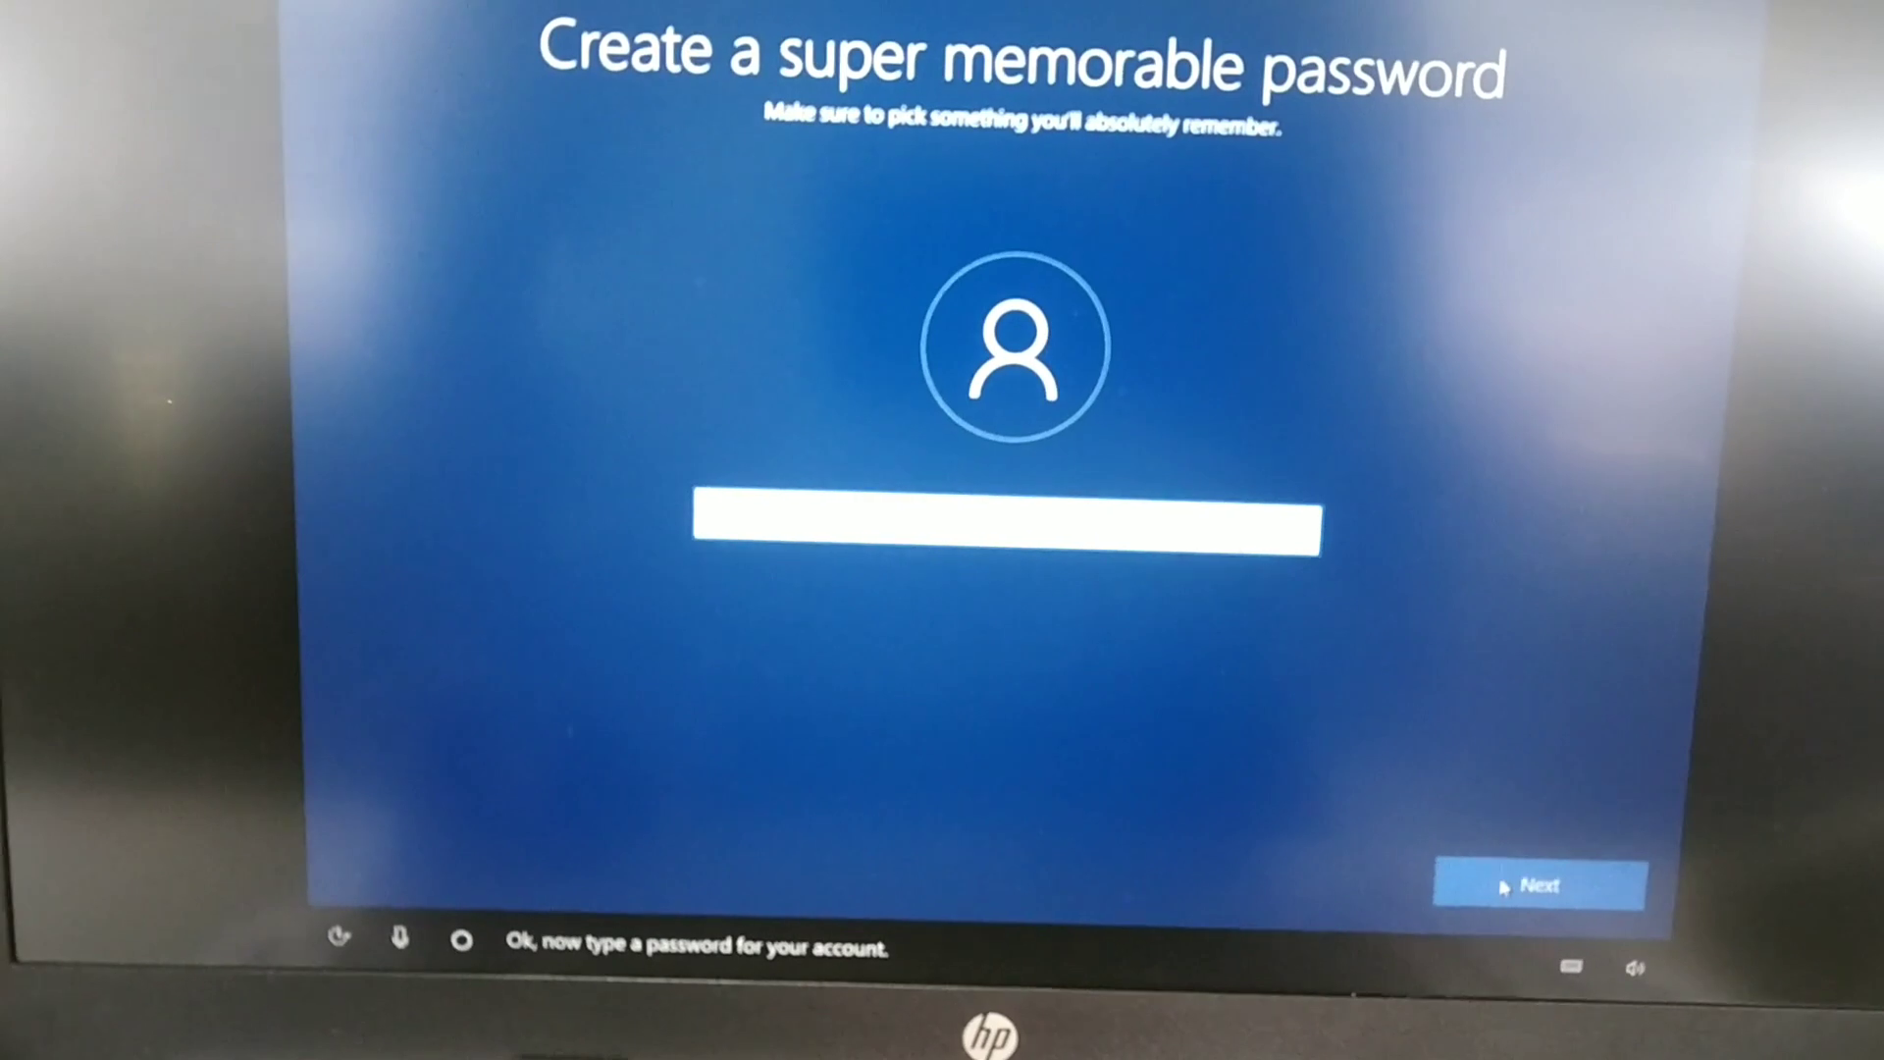
click(1540, 884)
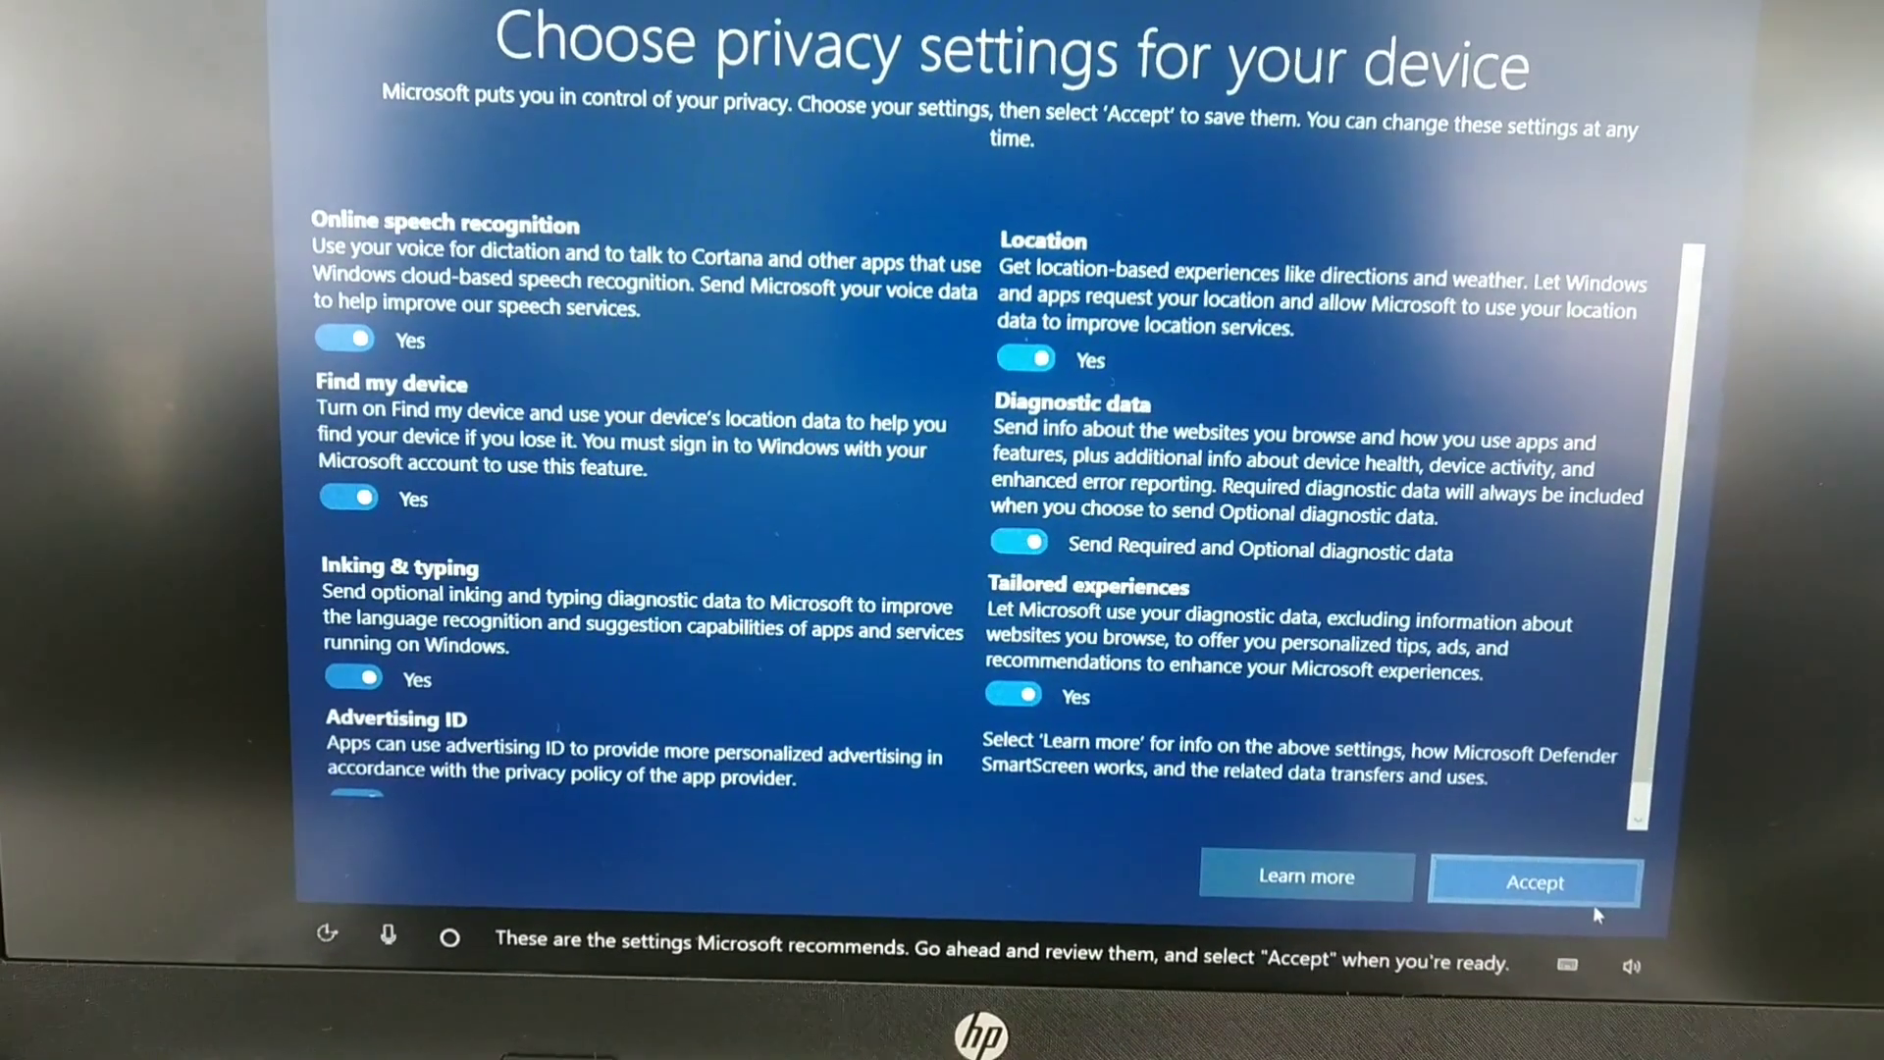
Accept the privacy settings as shown and pass HP Register and Protect without filling fields.
click(1535, 881)
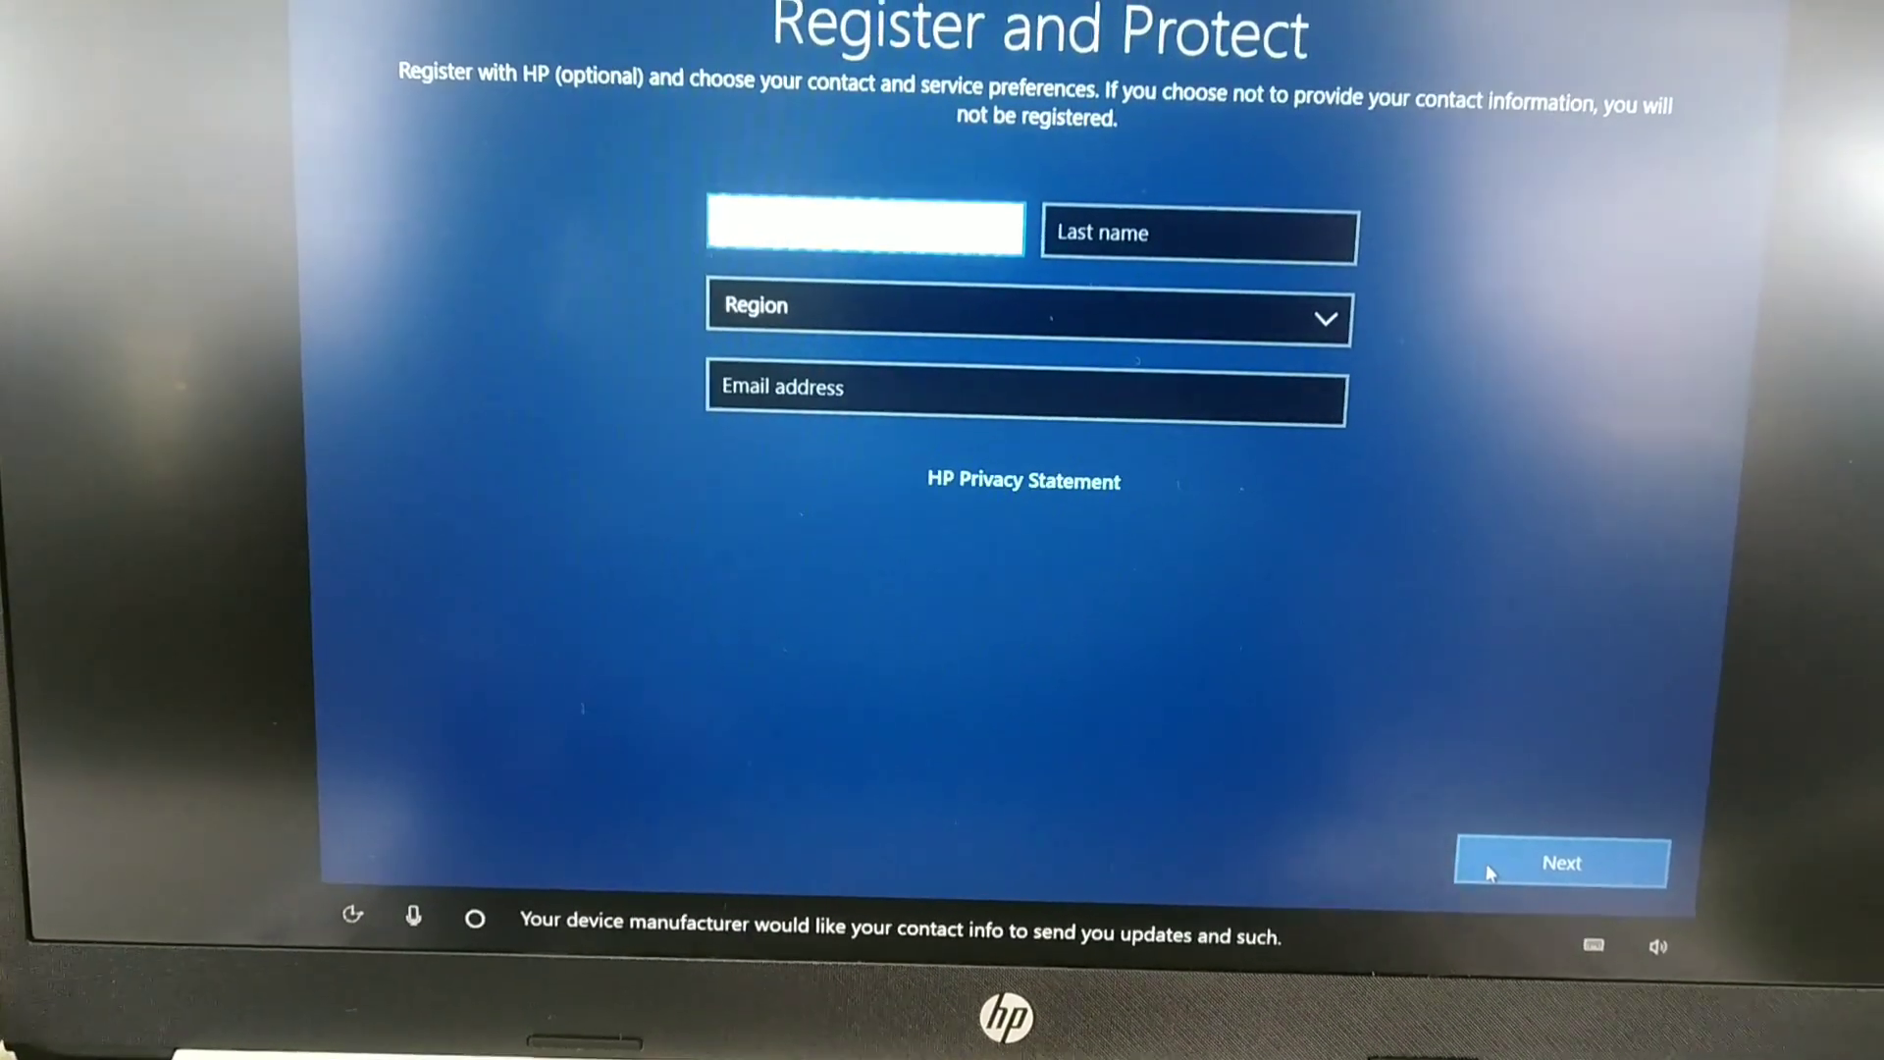
click(1562, 862)
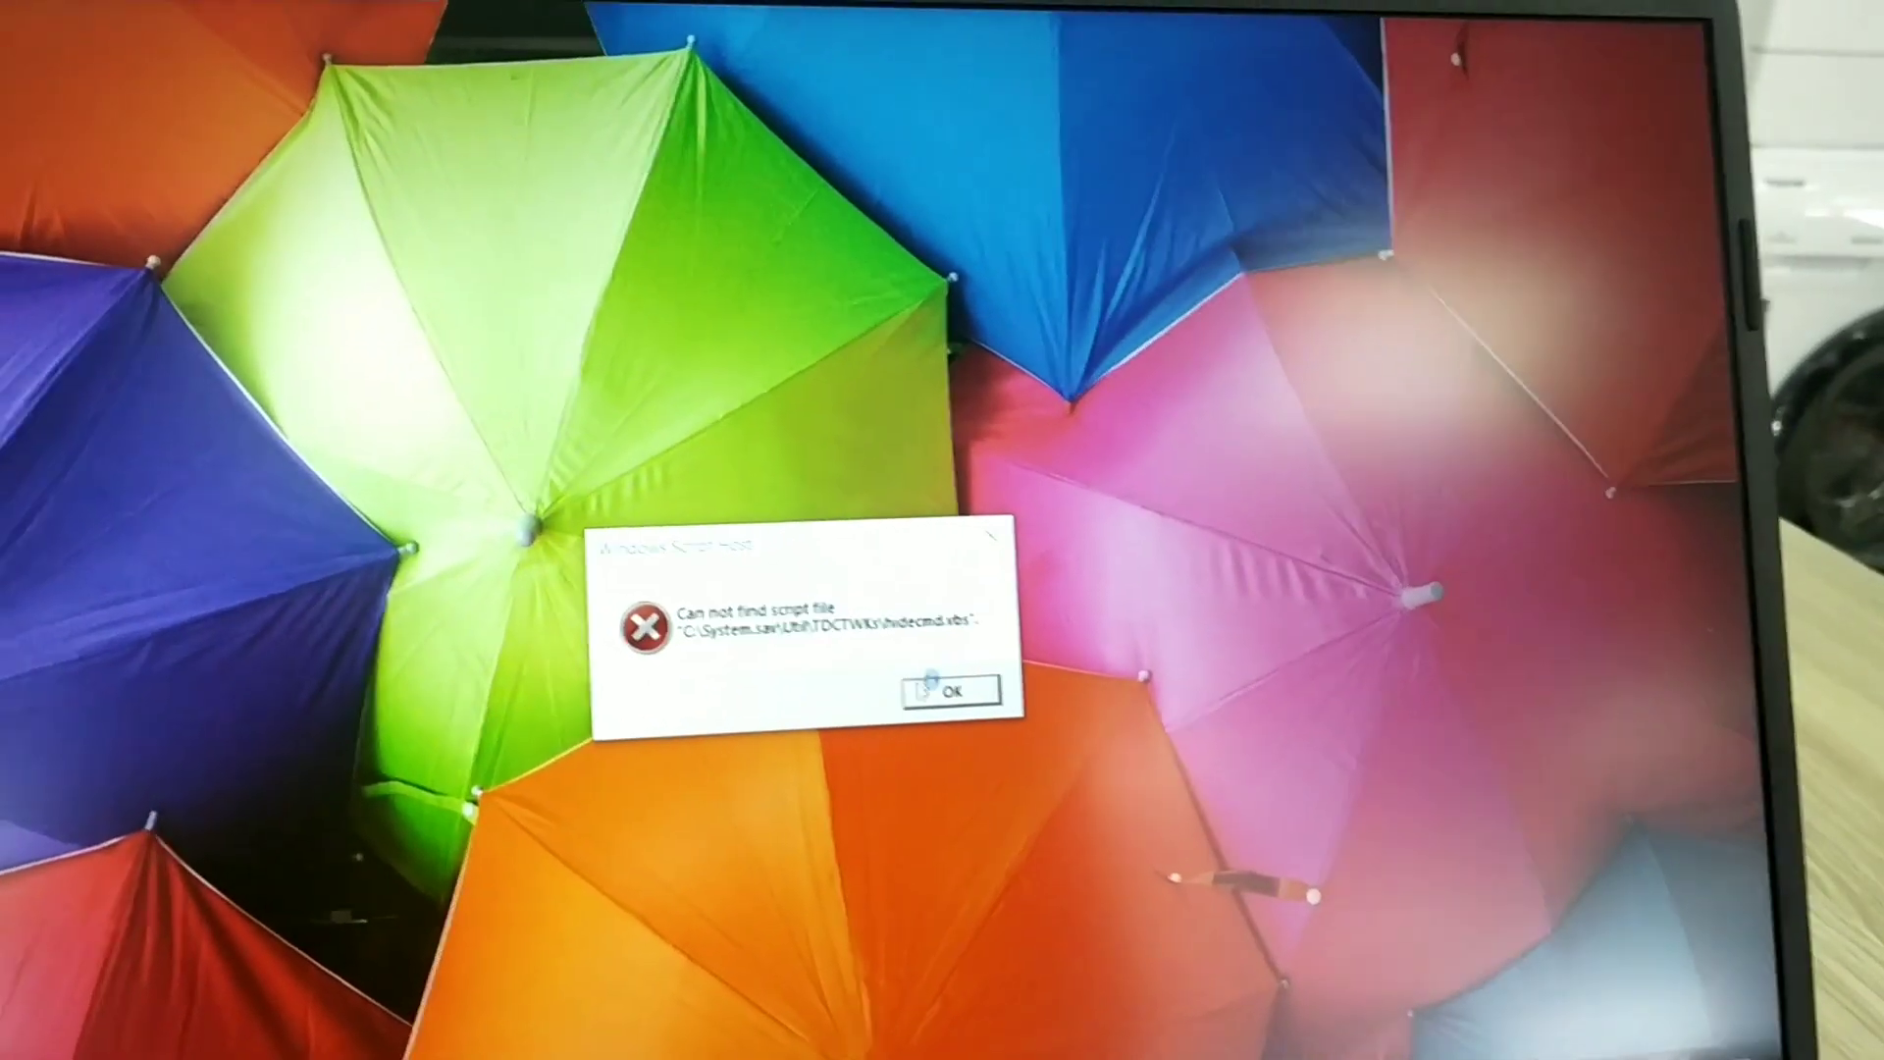
Dismiss the Windows Script Host missing-script-file error to reach the clean desktop.
click(952, 690)
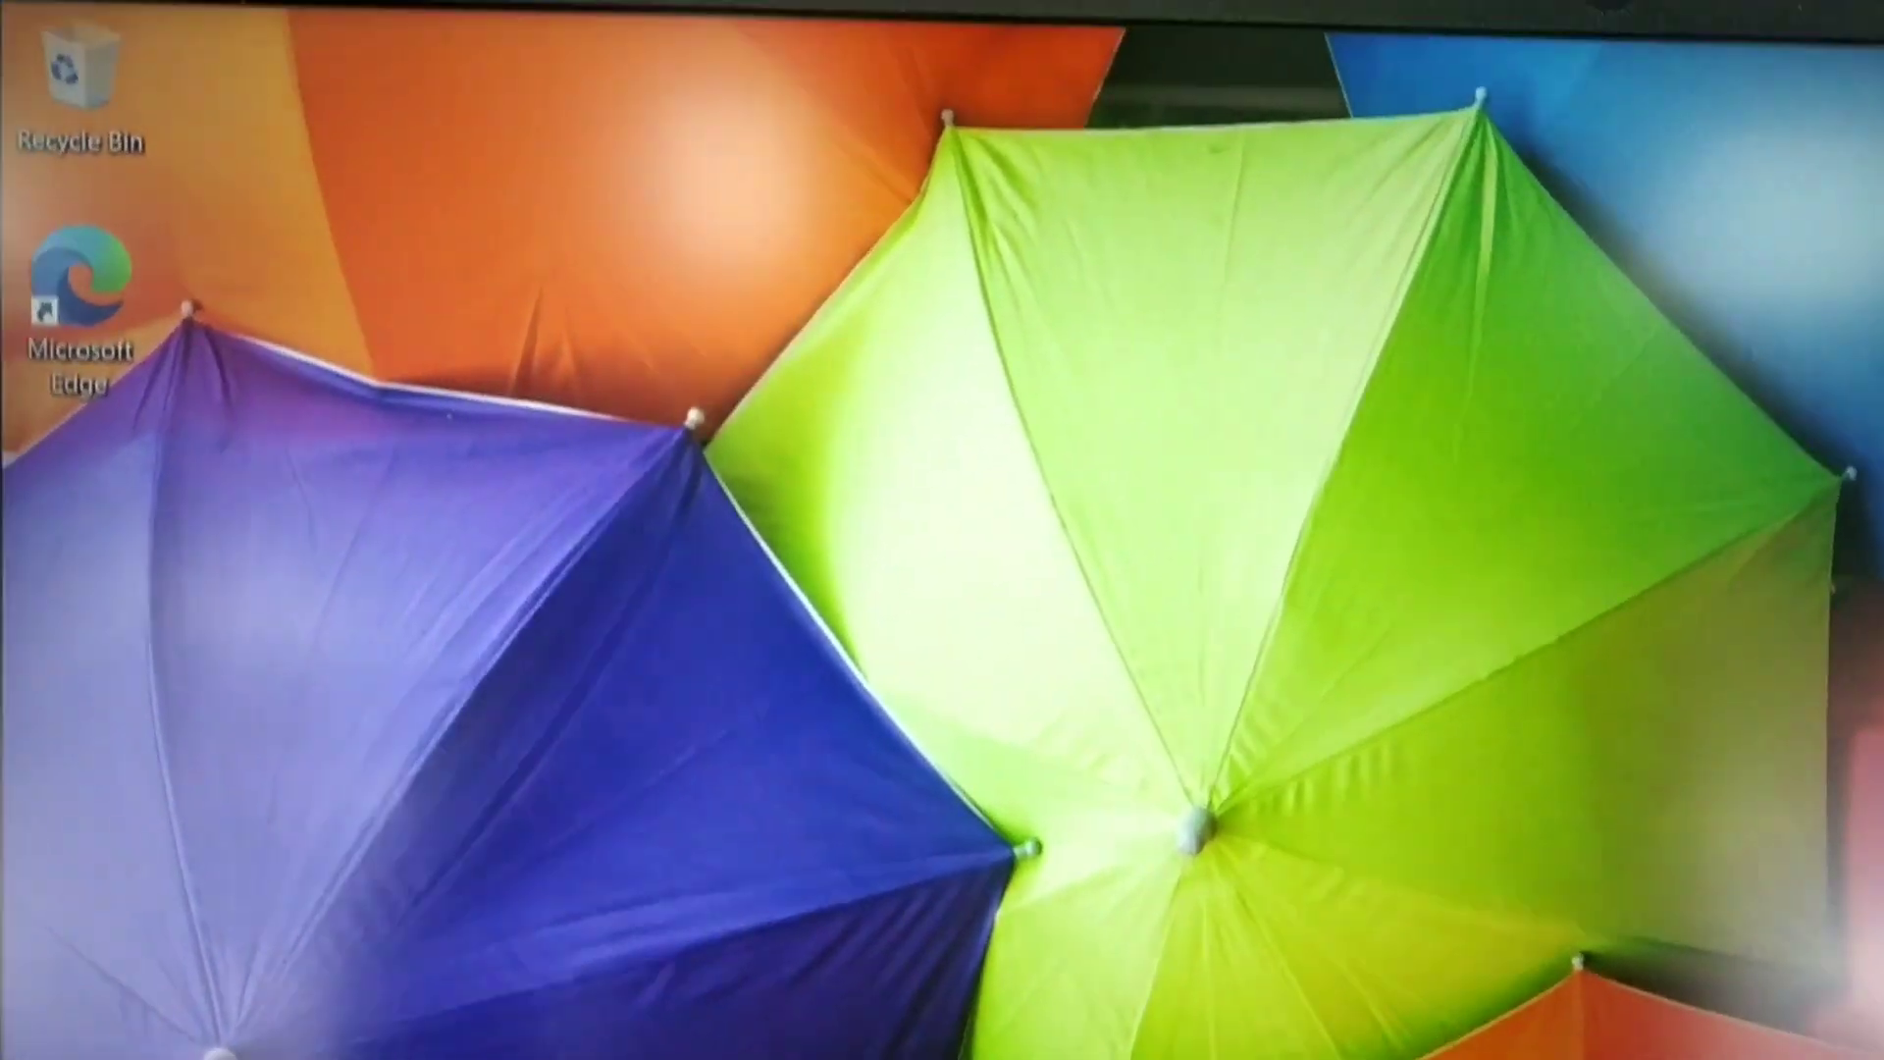